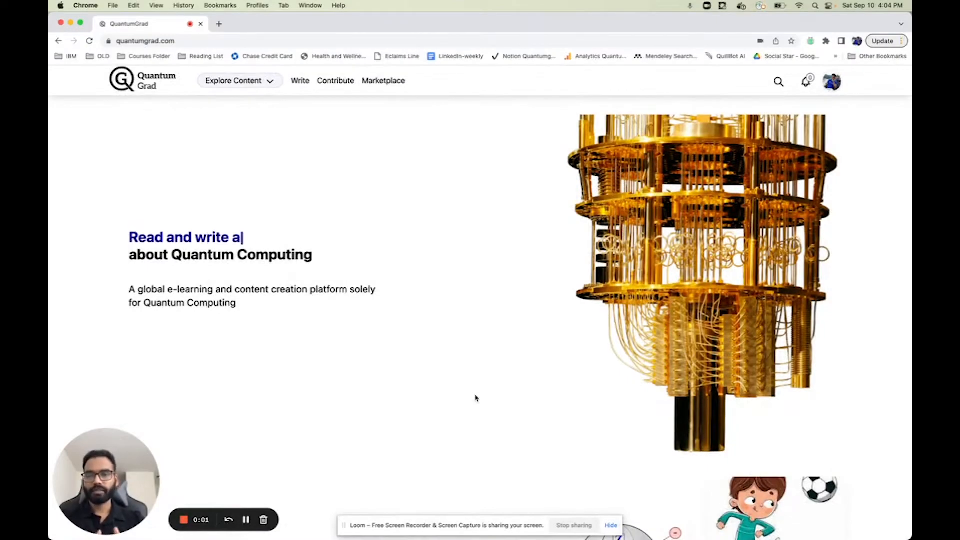
Scroll past the hero banner to the Articles section's latest quantum computing article cards
type("rticles")
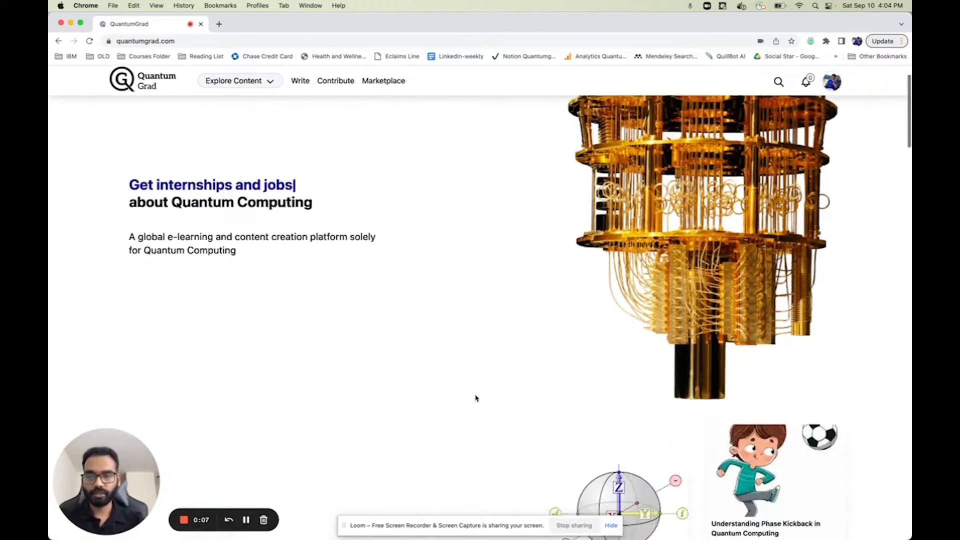
scroll("down", 3)
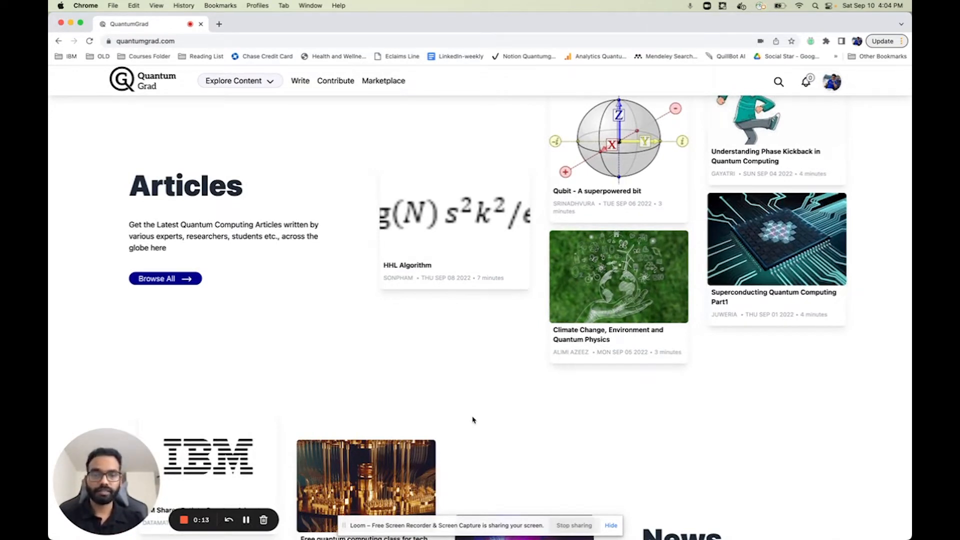
mouse_move(304, 87)
type("Quantu")
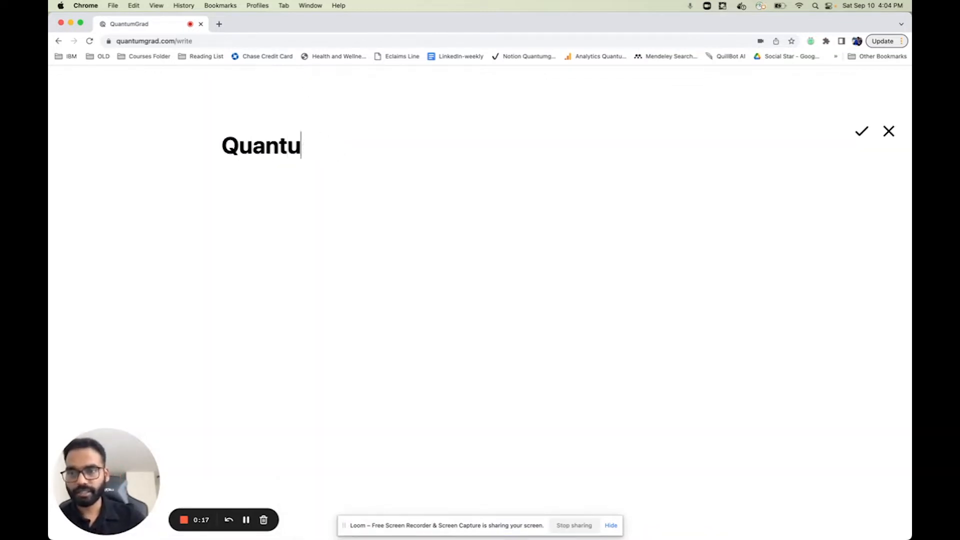
Submit the 'Quantu' article, confirm it is Pending in My Articles, and return home
left_click(861, 131)
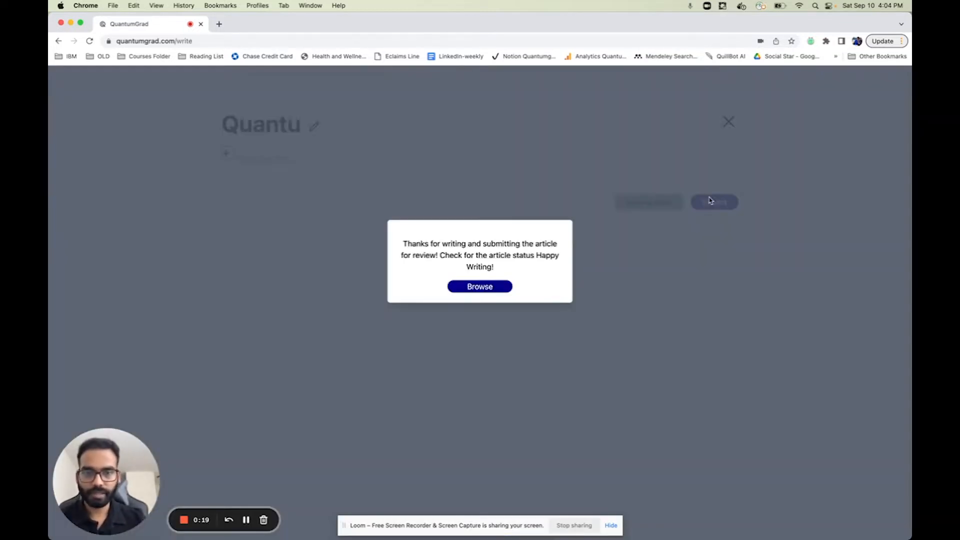
left_click(480, 286)
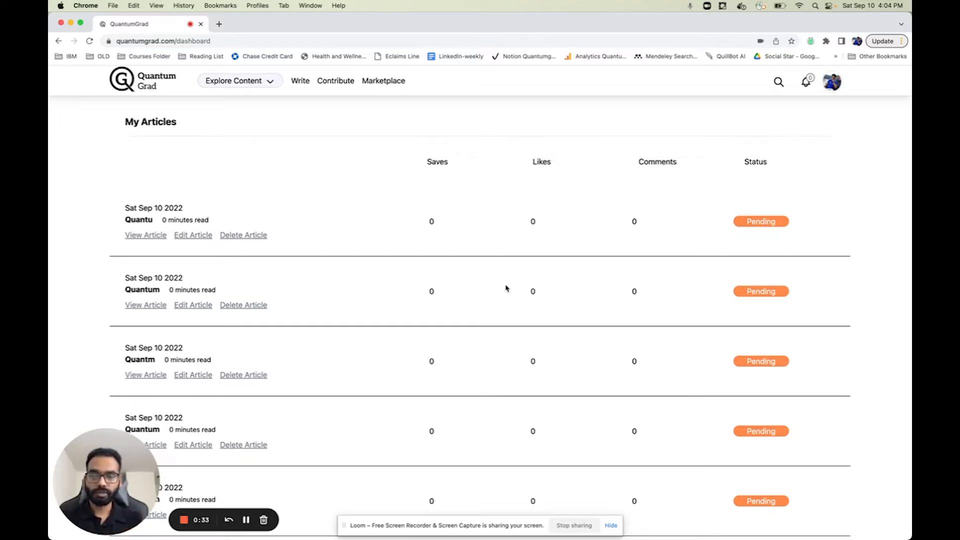
left_click(120, 80)
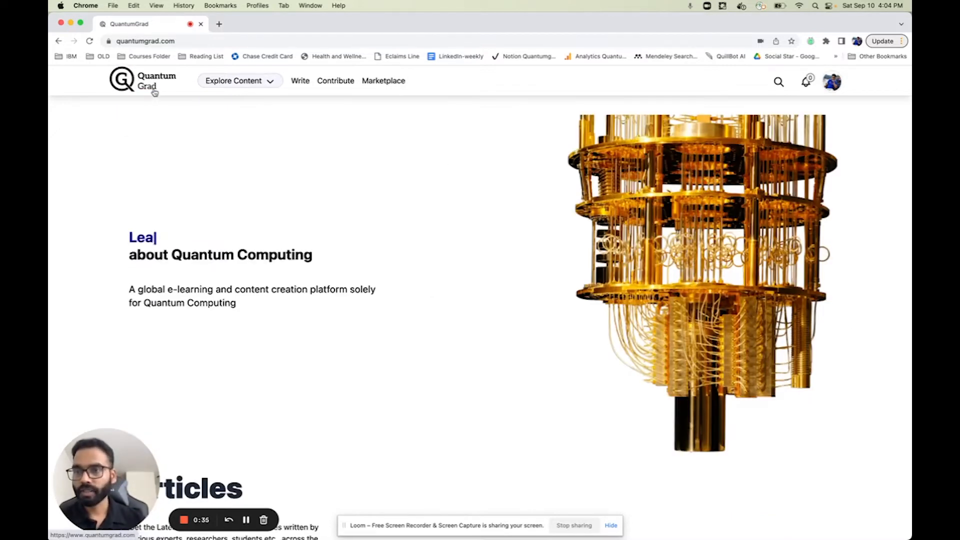
Scroll through News, Publications and Events down to the Jobs section's quantum computing openings
scroll("down", 3)
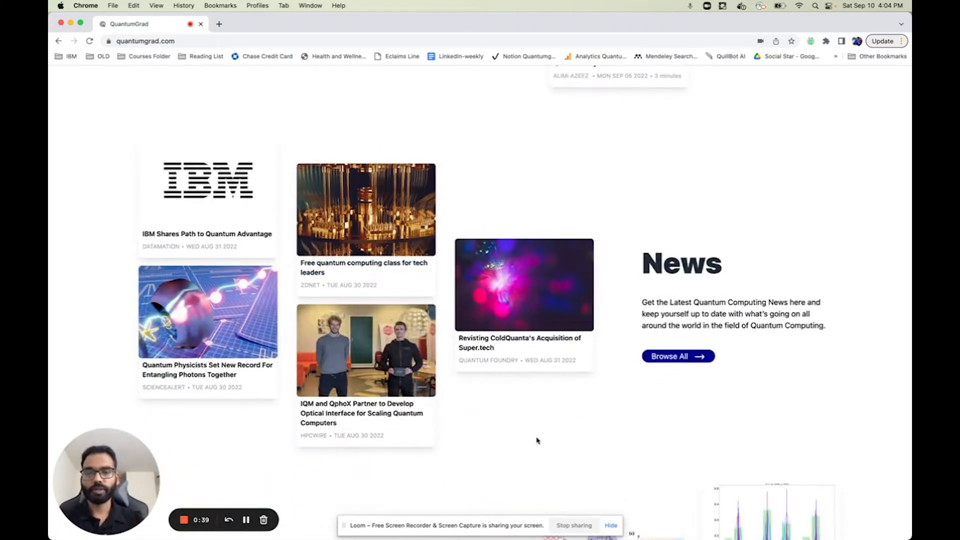
scroll("down", 3)
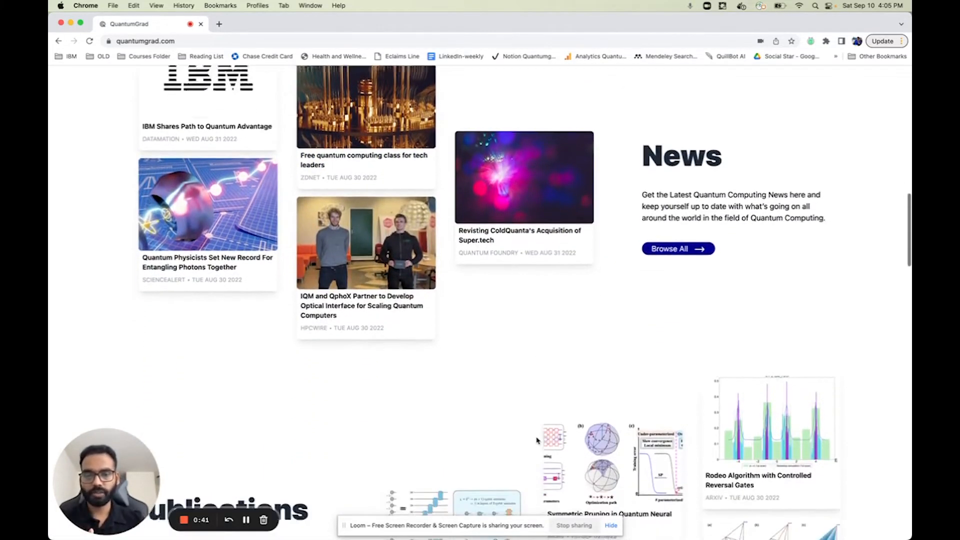
scroll("down", 3)
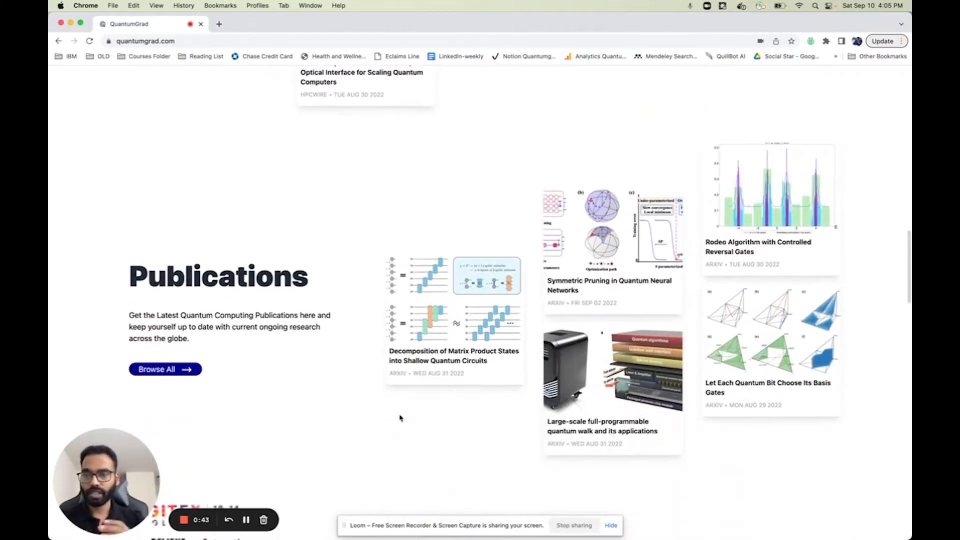
scroll("down", 3)
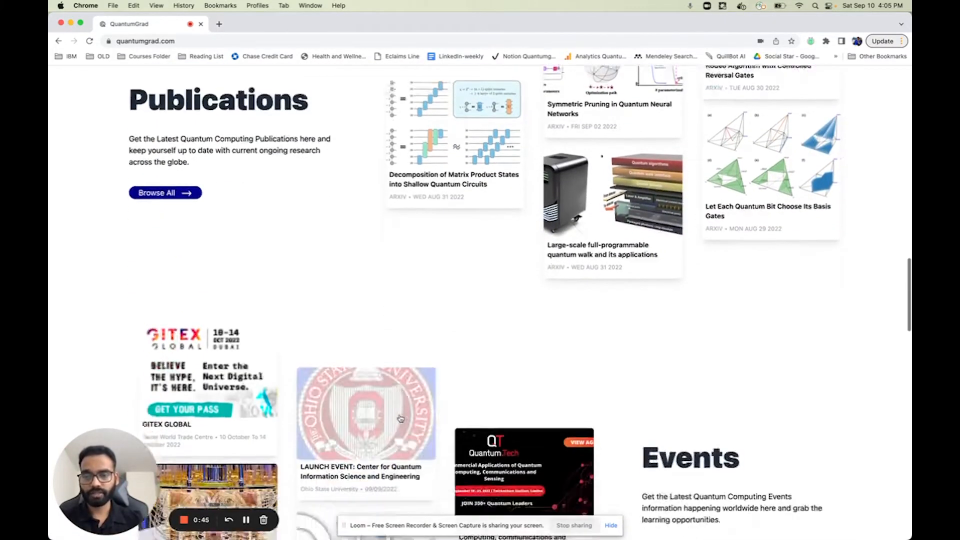
scroll("down", 3)
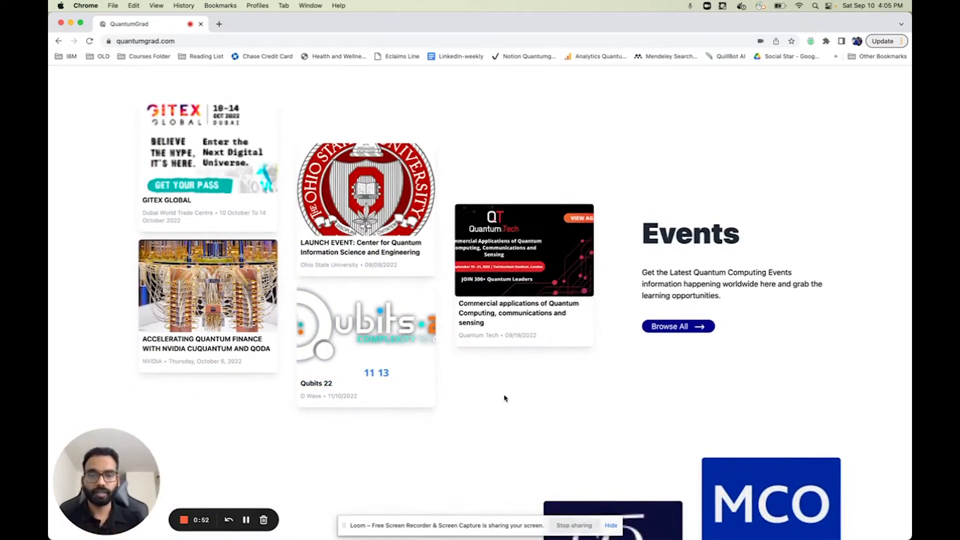
scroll("down", 3)
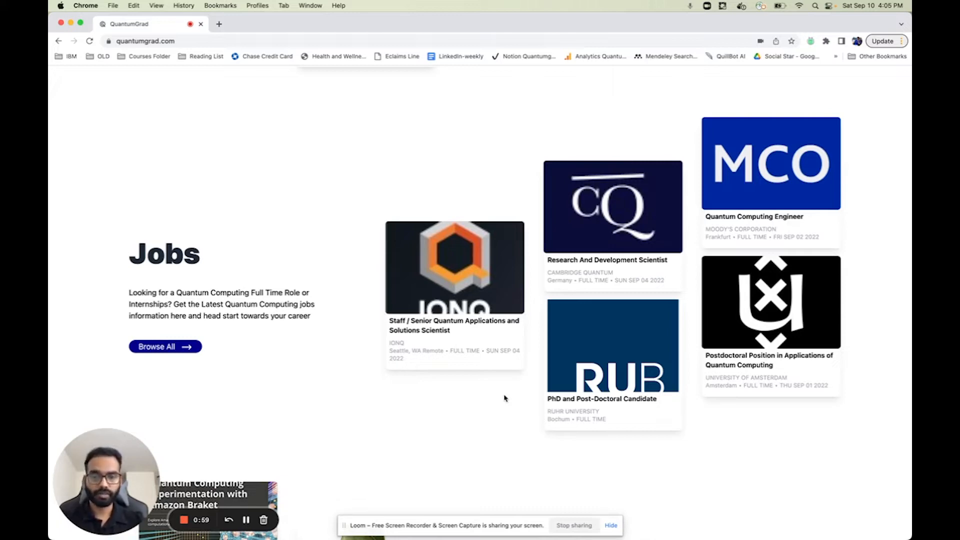
scroll("down", 3)
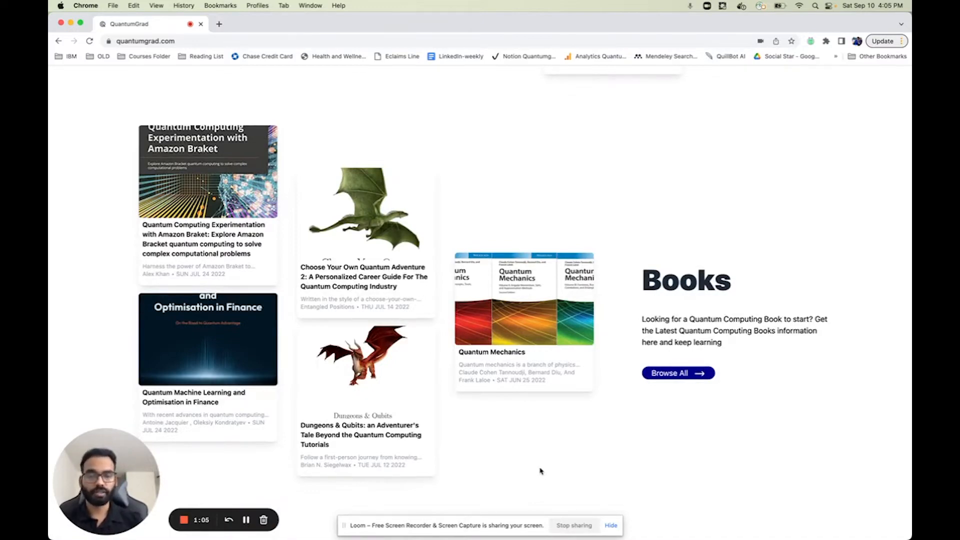
scroll("down", 3)
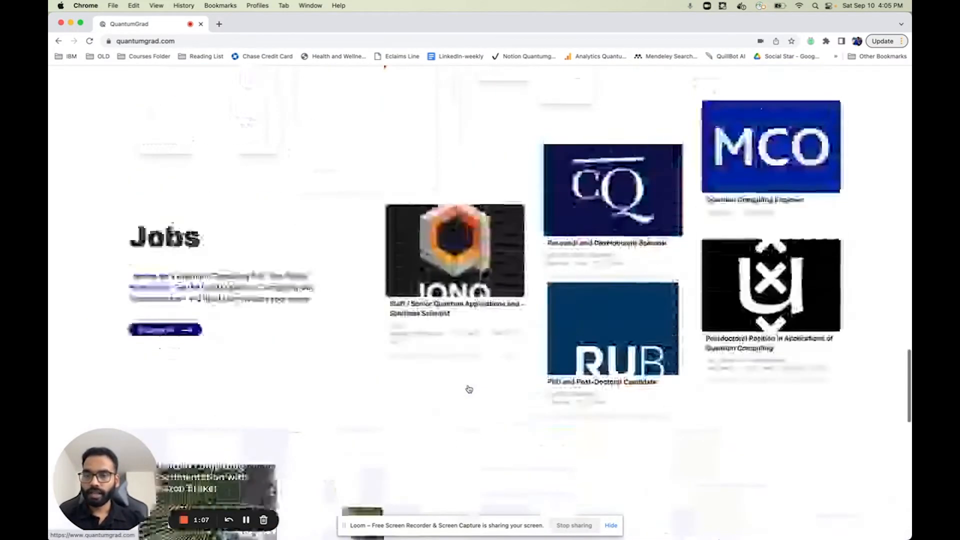
scroll("down", 3)
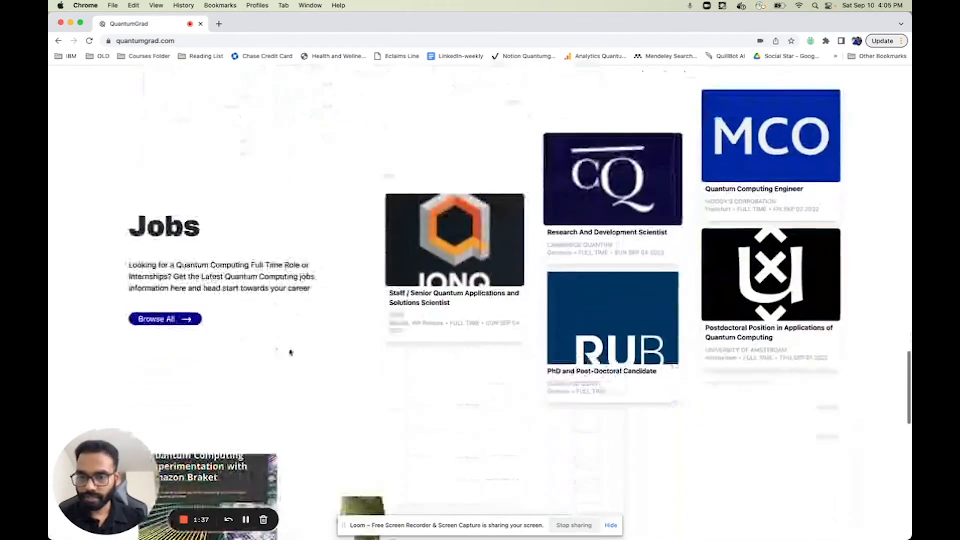
Scroll down the QuantumGrad page toward the Instagram link
scroll("down", 3)
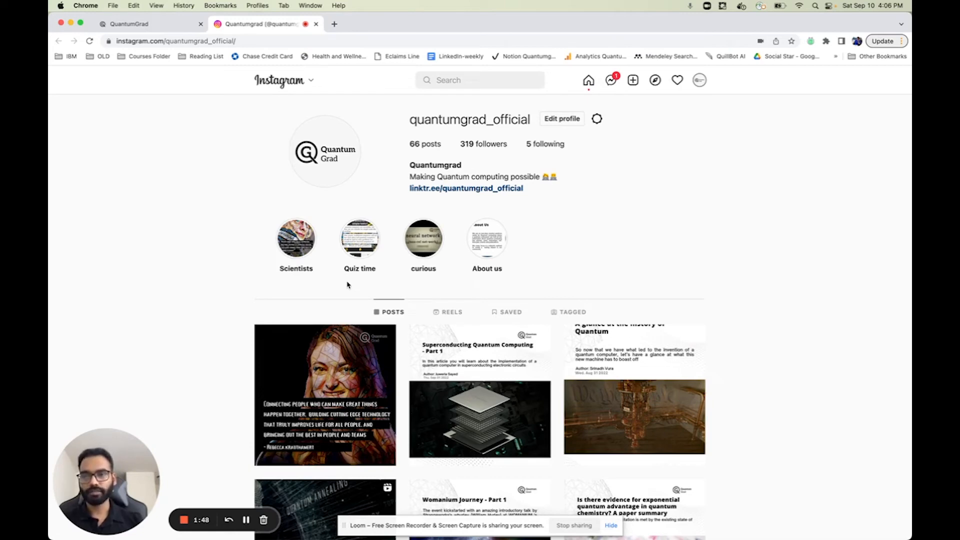
View the Quantumgrad YouTube channel's Videos, then return to the QuantumGrad site tab
left_click(130, 24)
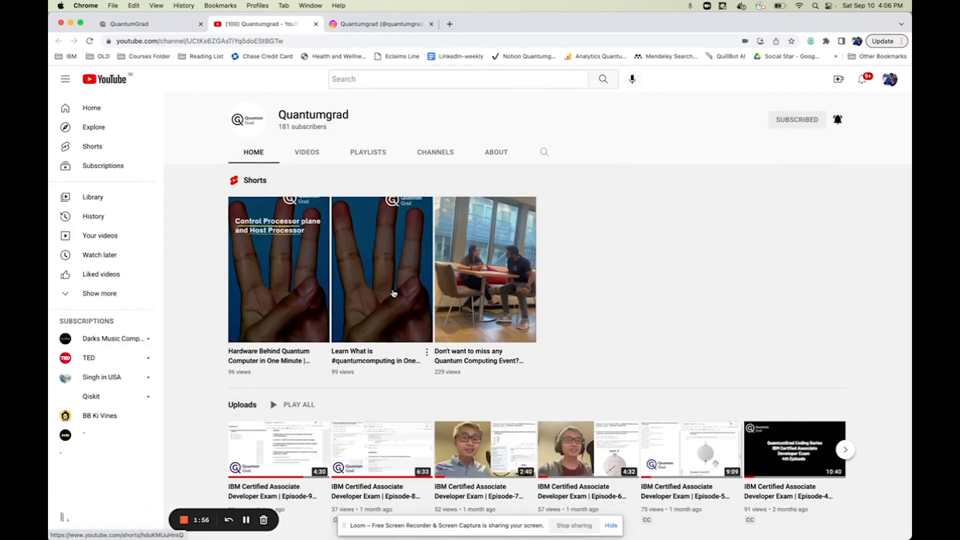
left_click(306, 152)
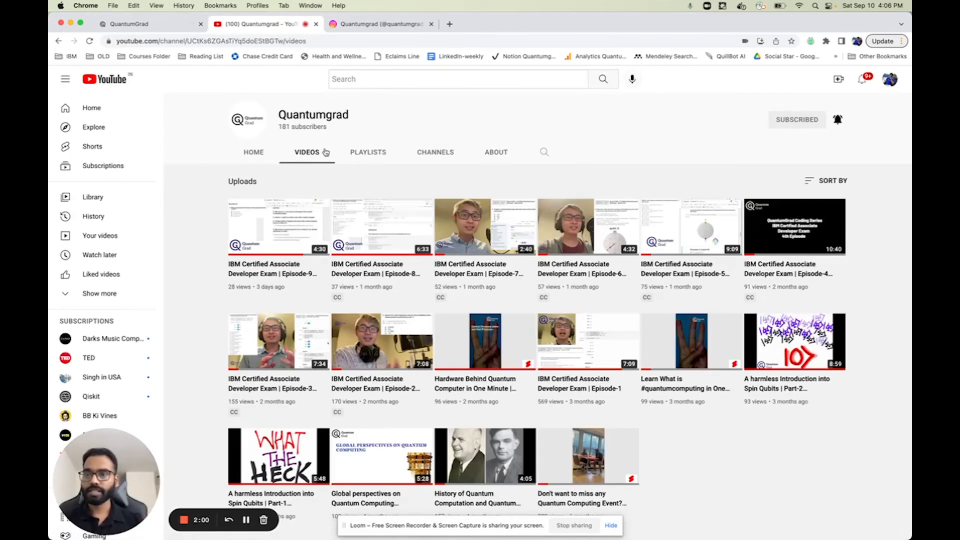
left_click(128, 24)
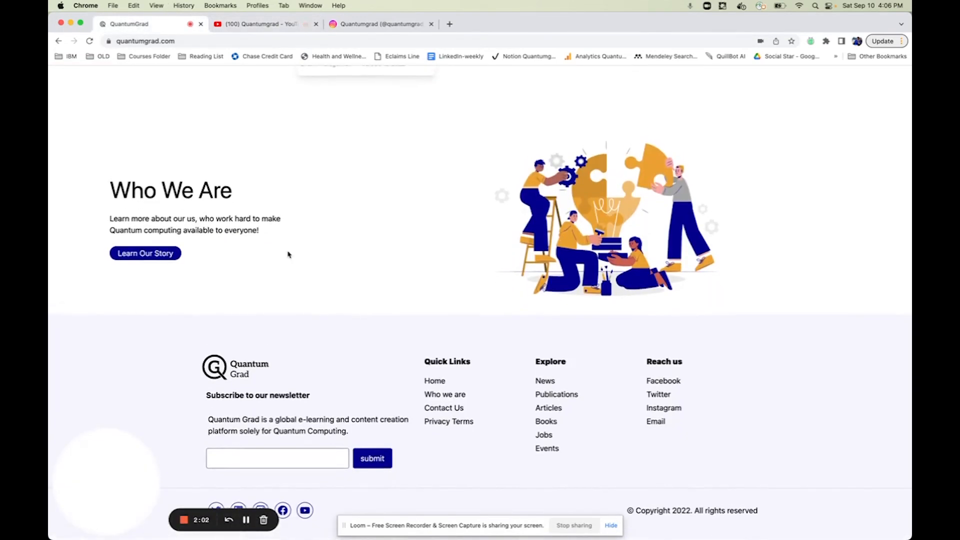